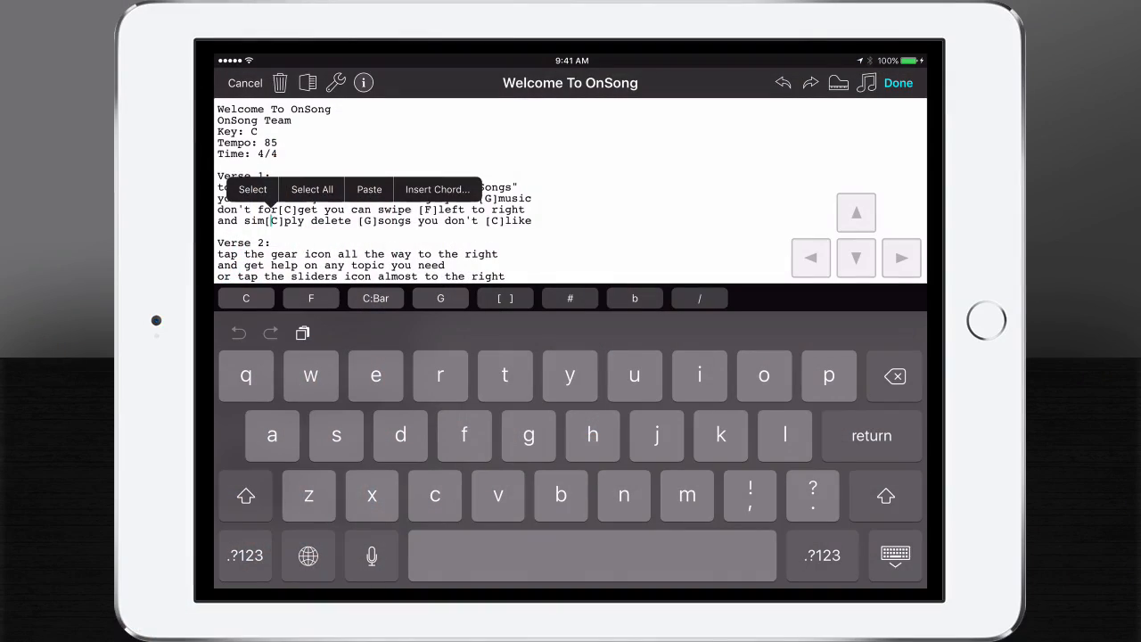
- Add a colon after the C chord in [C]ply so it reads C:
{"action": "left_click", "coordinate": [246, 555]}
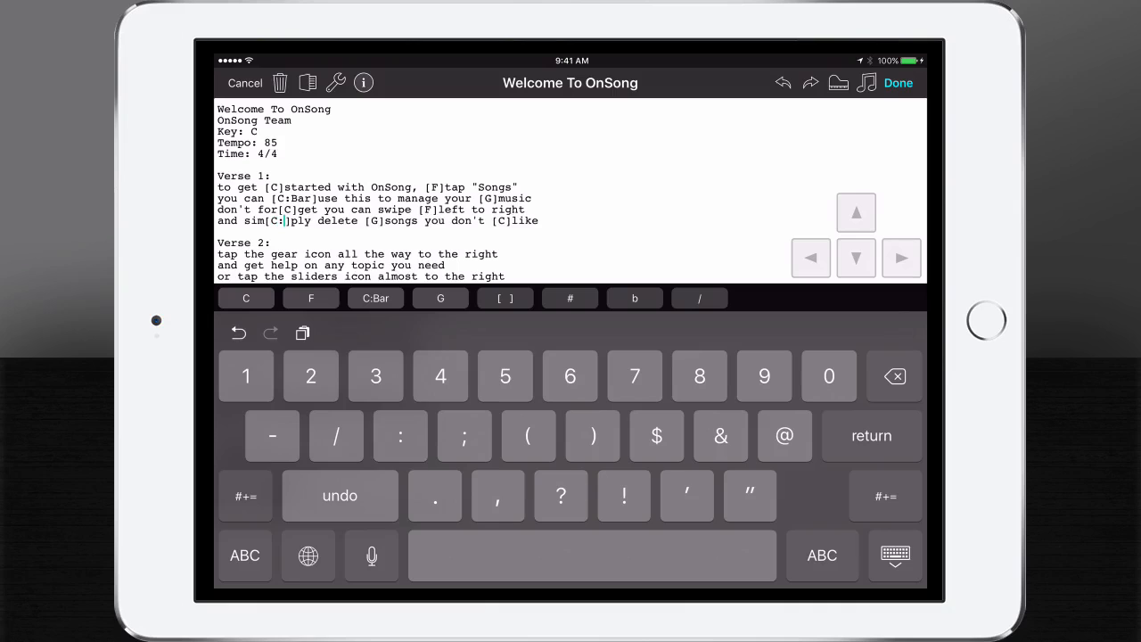
{"action": "left_click", "coordinate": [245, 555]}
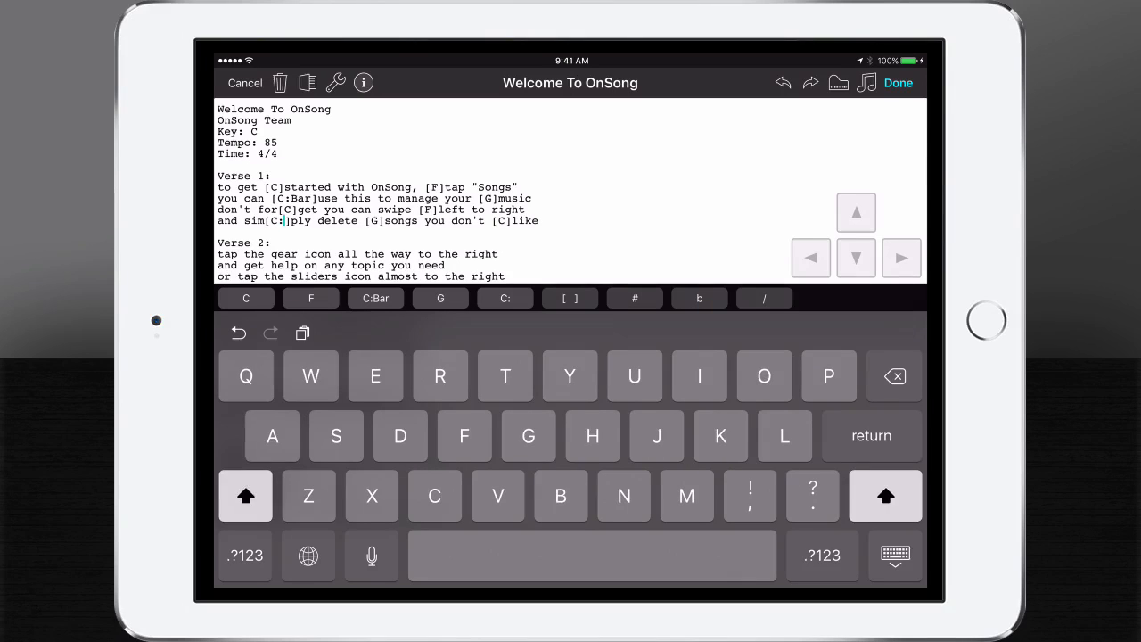